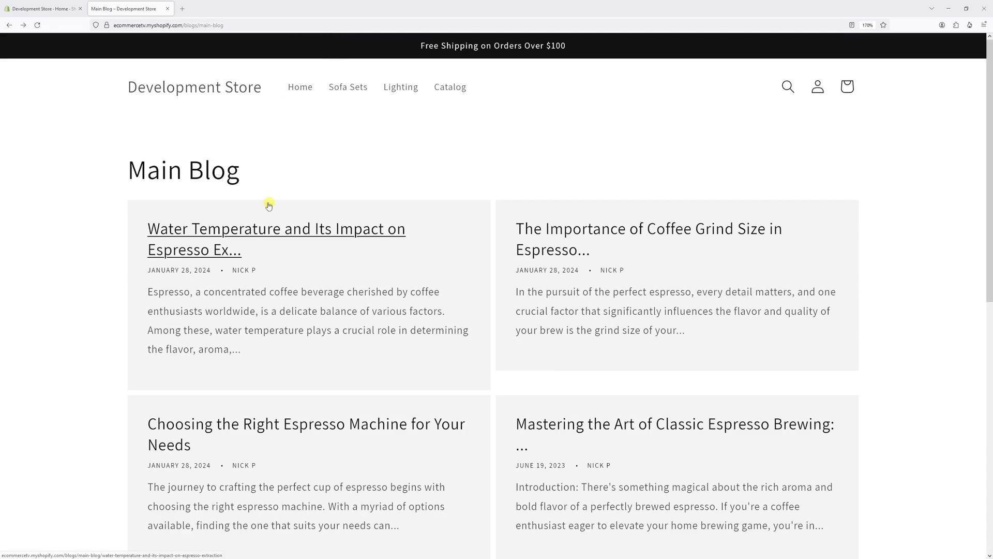
mouse_move(228, 255)
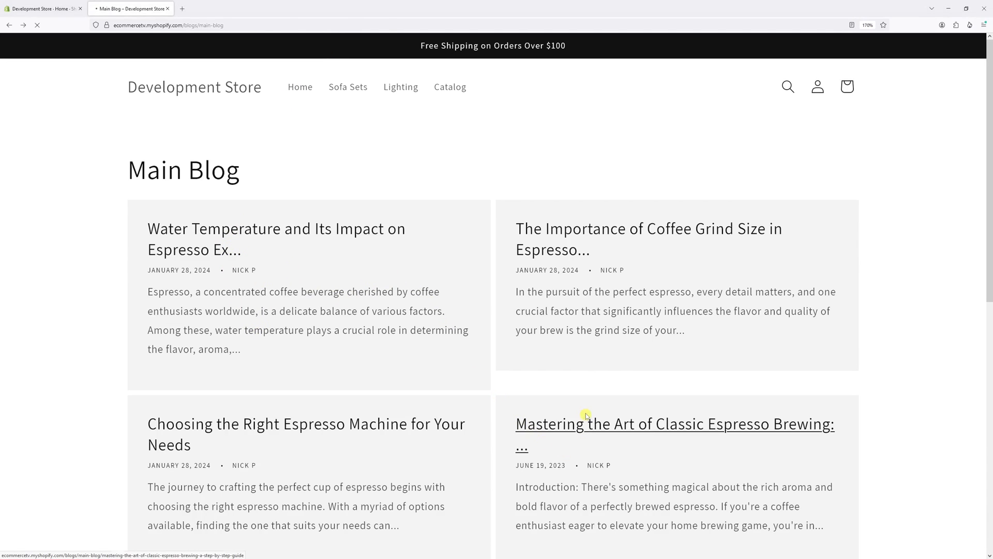
Open the 'Mastering the Art of Classic Espresso Brewing' post from the Main Blog listing.
left_click(674, 425)
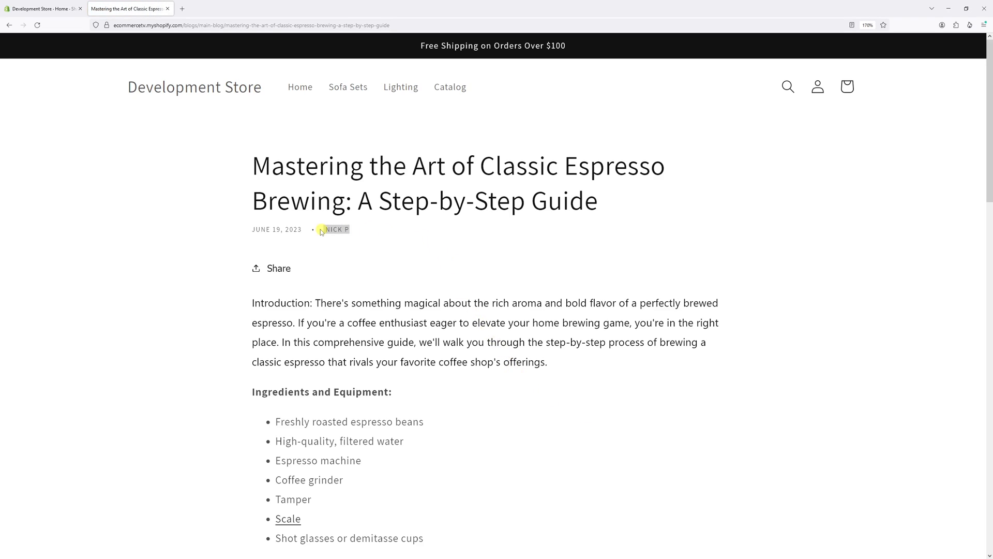
mouse_move(523, 238)
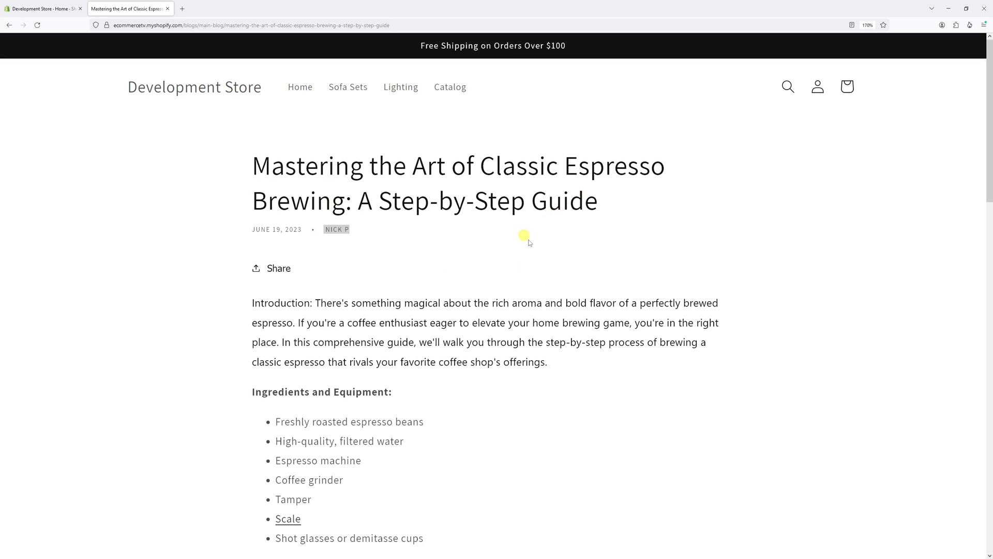
mouse_move(553, 166)
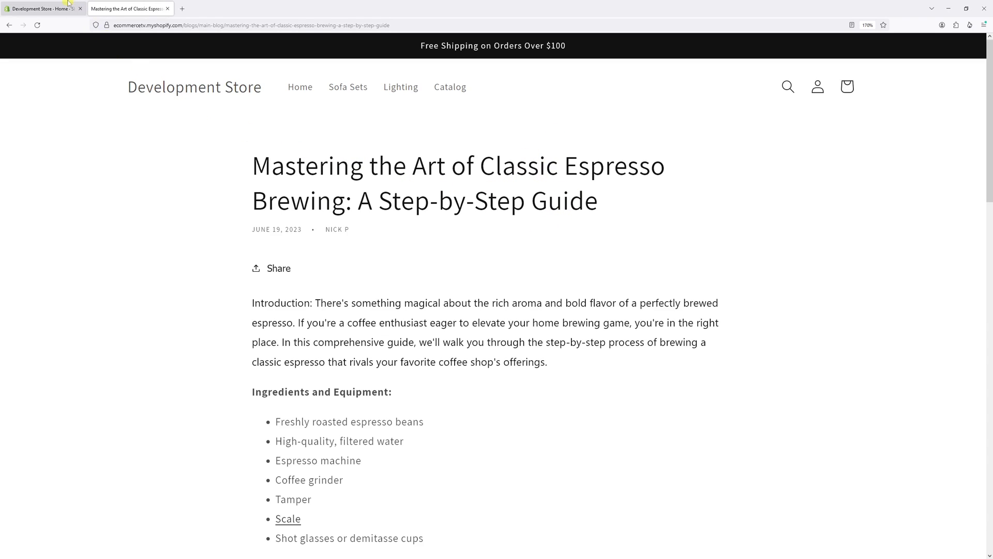
From the admin's Online Store themes page, start customizing the current Dawn theme.
left_click(42, 9)
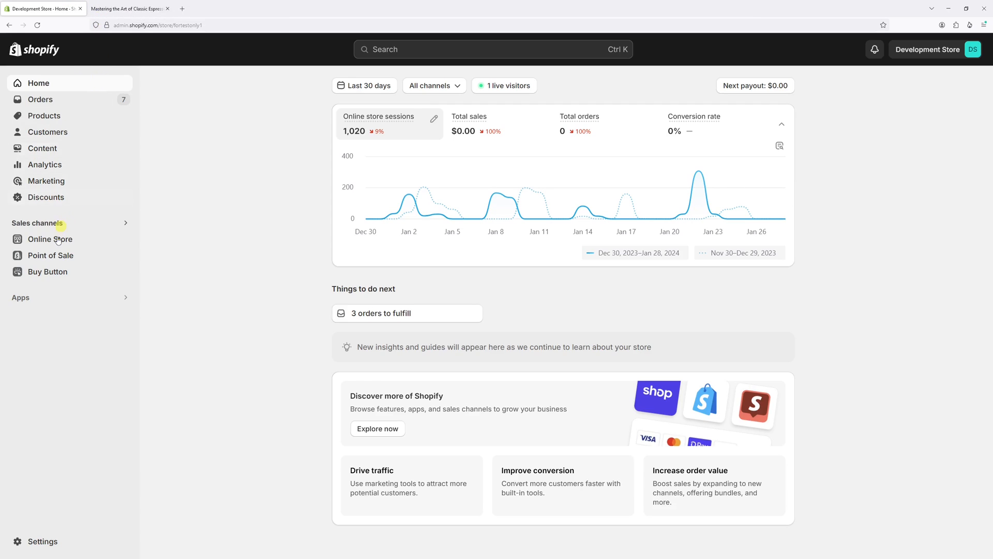
left_click(49, 239)
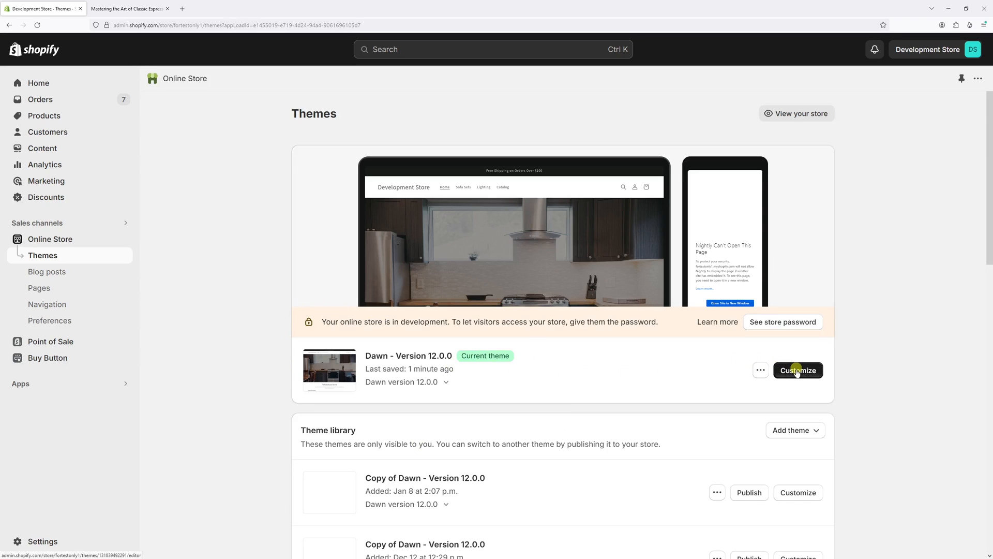
left_click(798, 370)
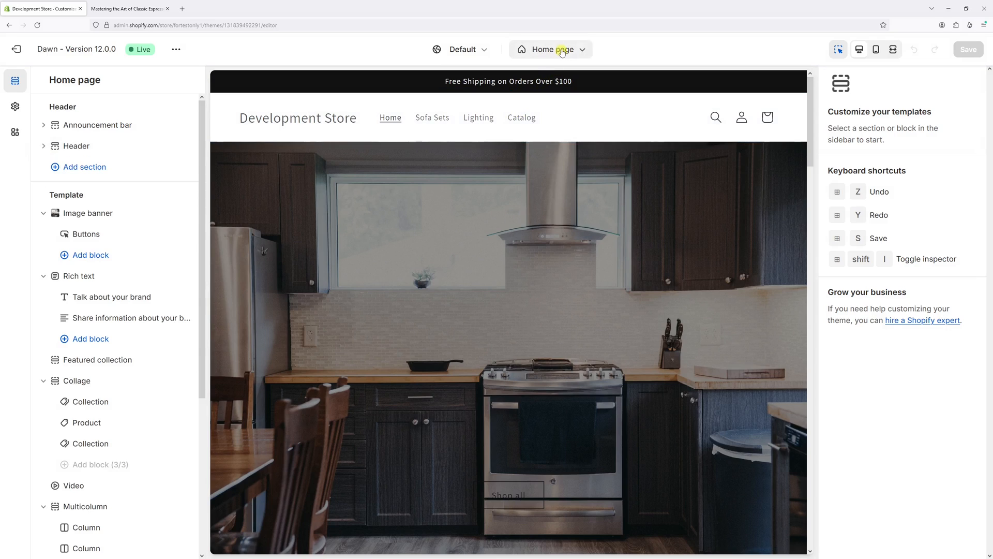
In the Default blog template's Blog posts section, uncheck Show author and save.
left_click(550, 49)
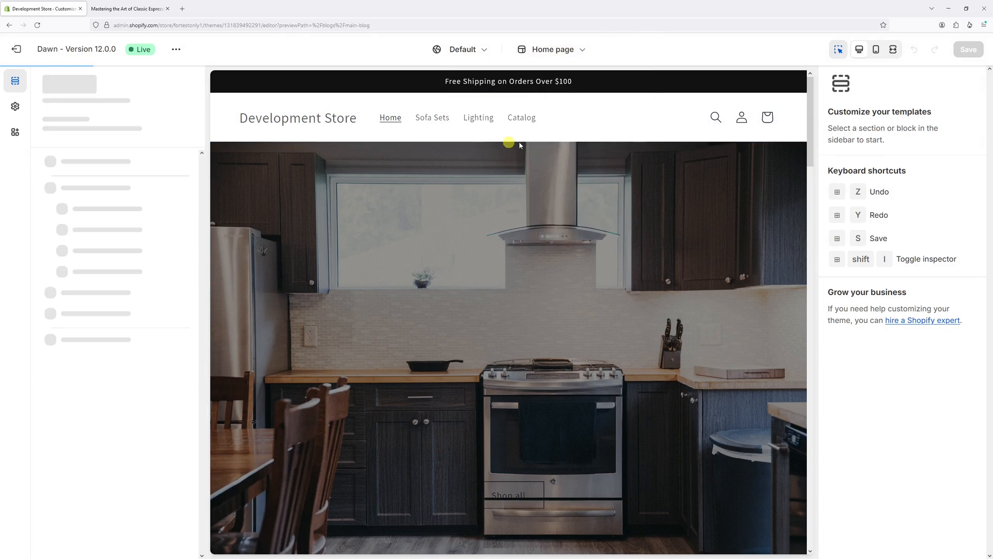
left_click(551, 49)
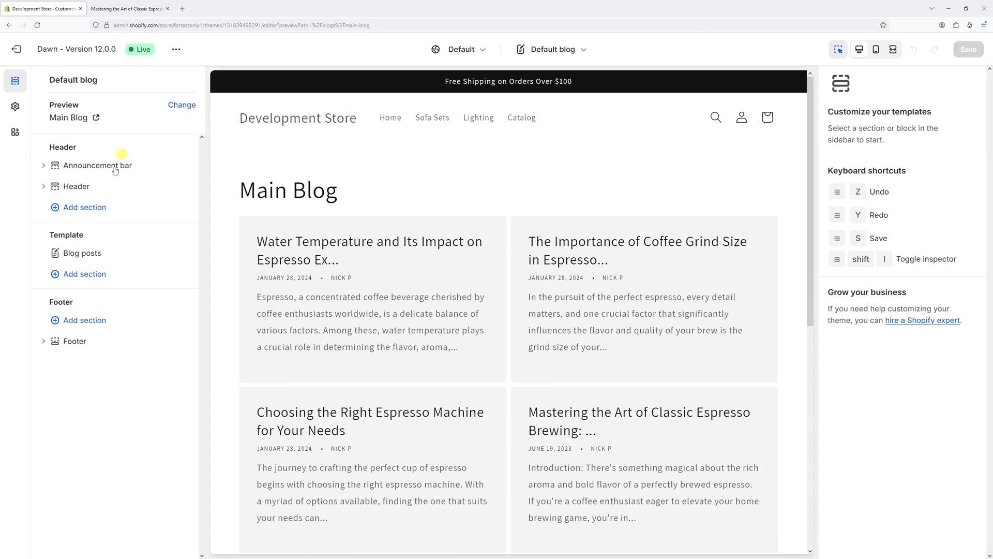
mouse_move(81, 253)
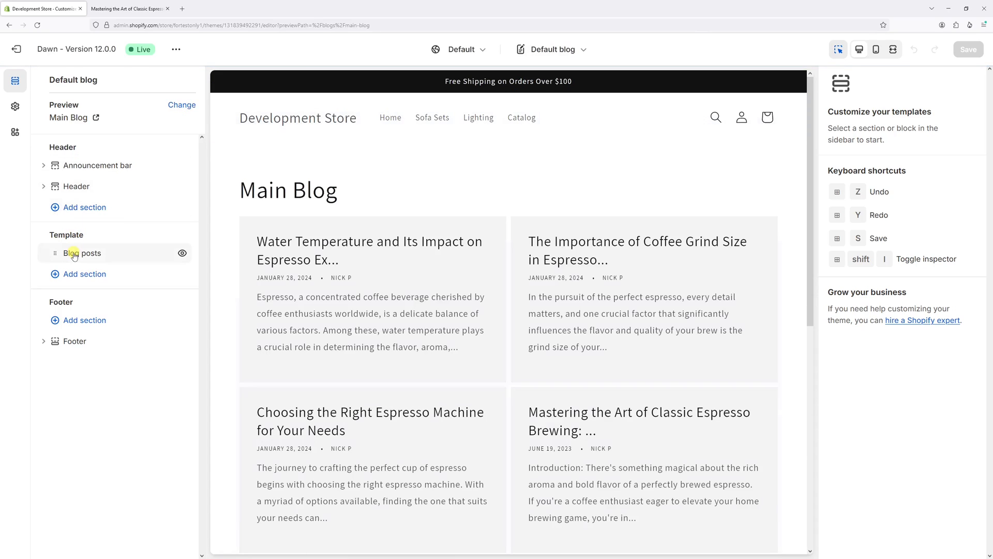
left_click(81, 252)
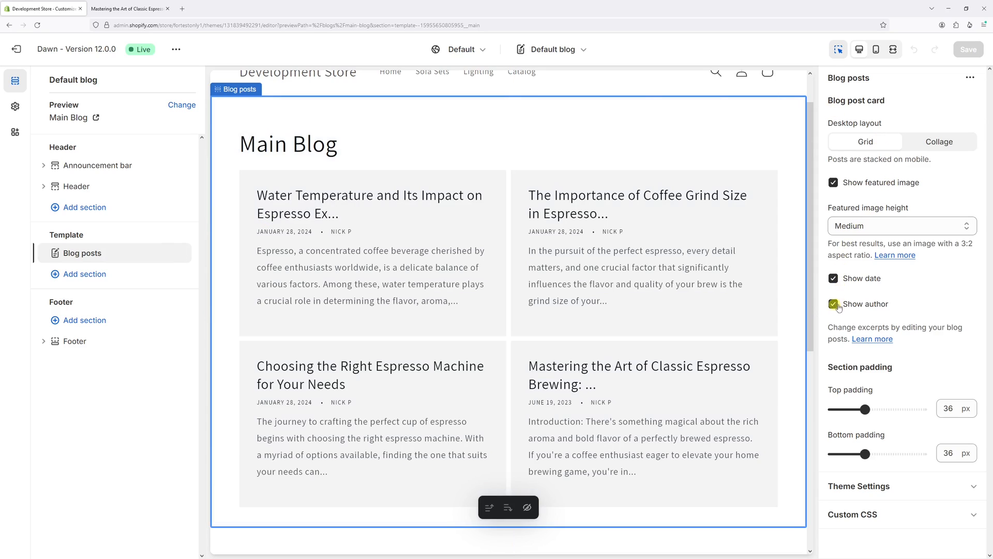
left_click(835, 305)
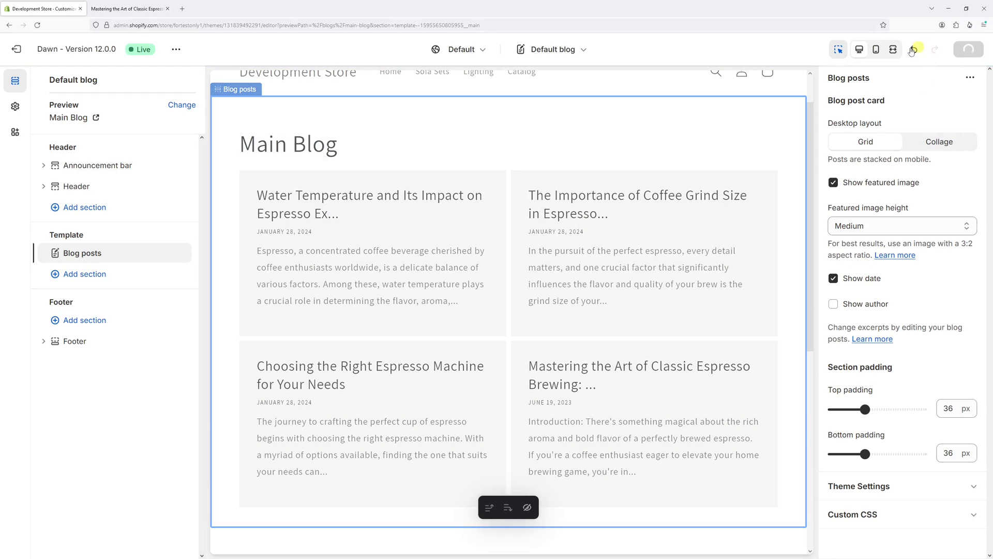
left_click(969, 50)
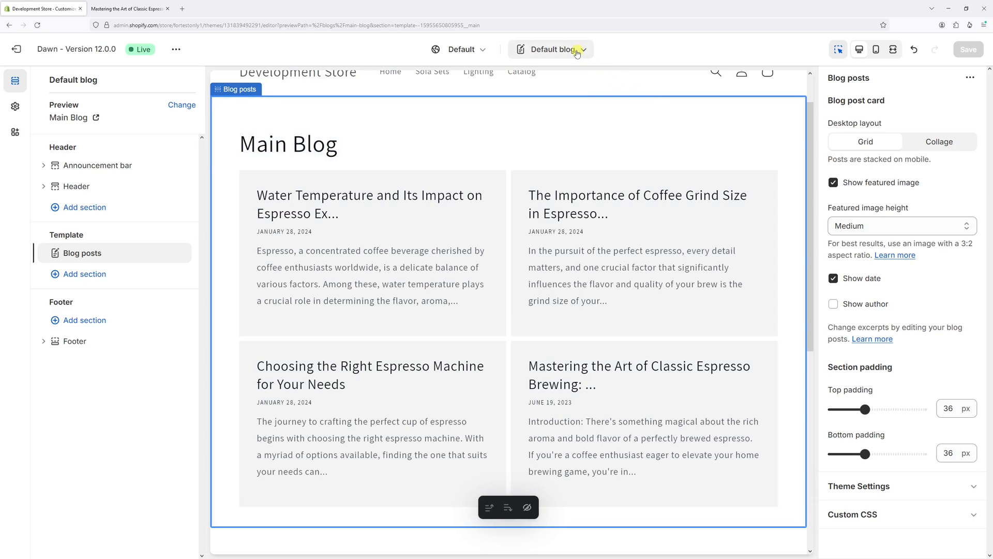
In the Default blog post template's Title block, uncheck Show author, save, and return to the storefront post.
left_click(551, 50)
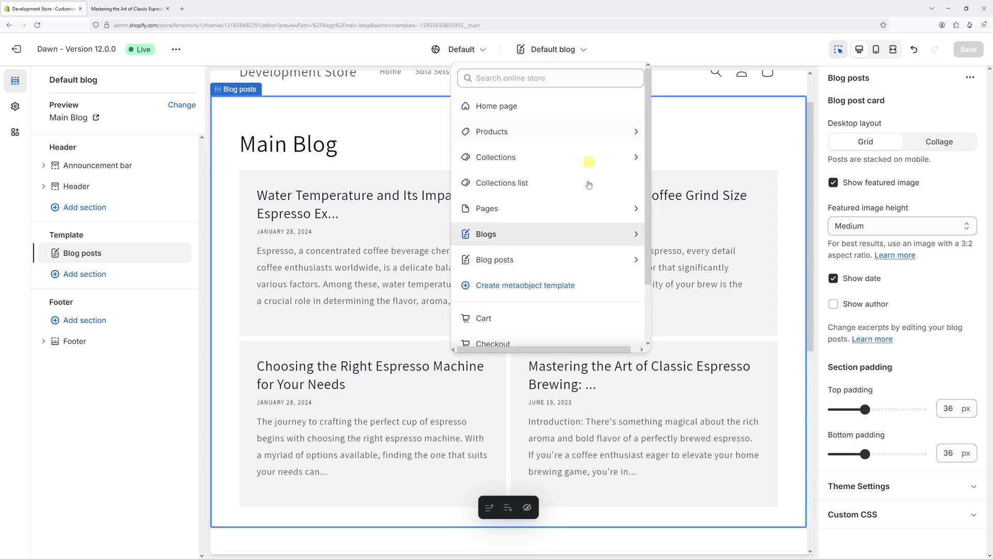
left_click(494, 258)
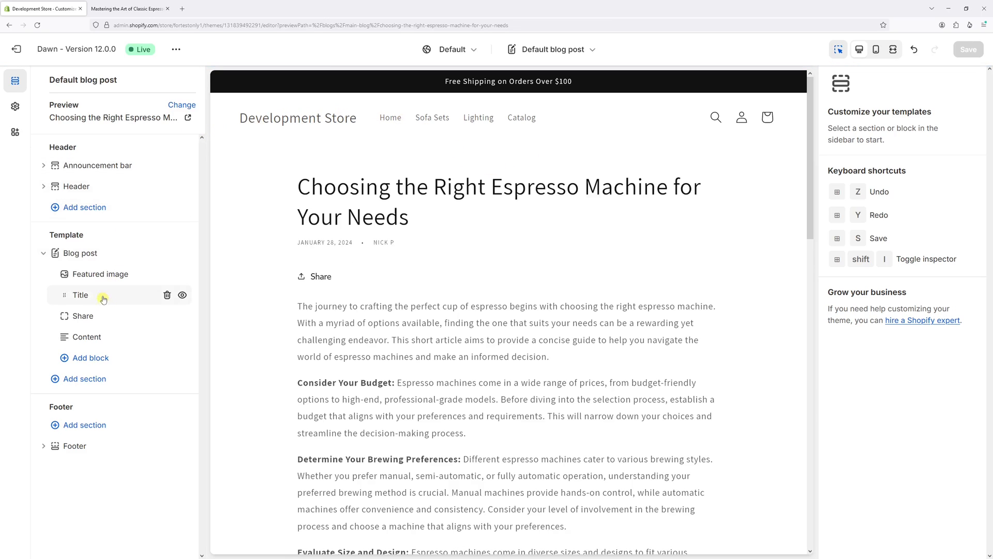
left_click(81, 295)
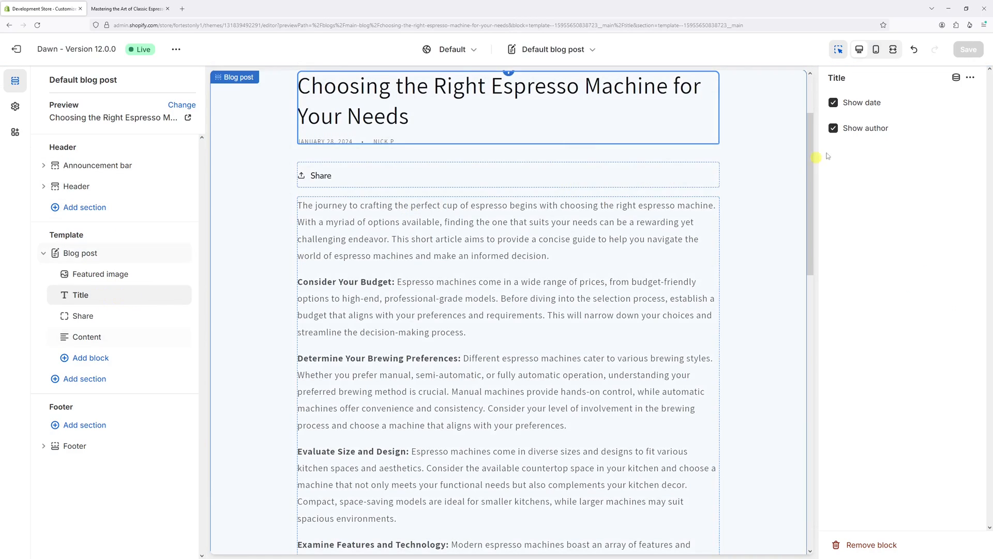
left_click(501, 101)
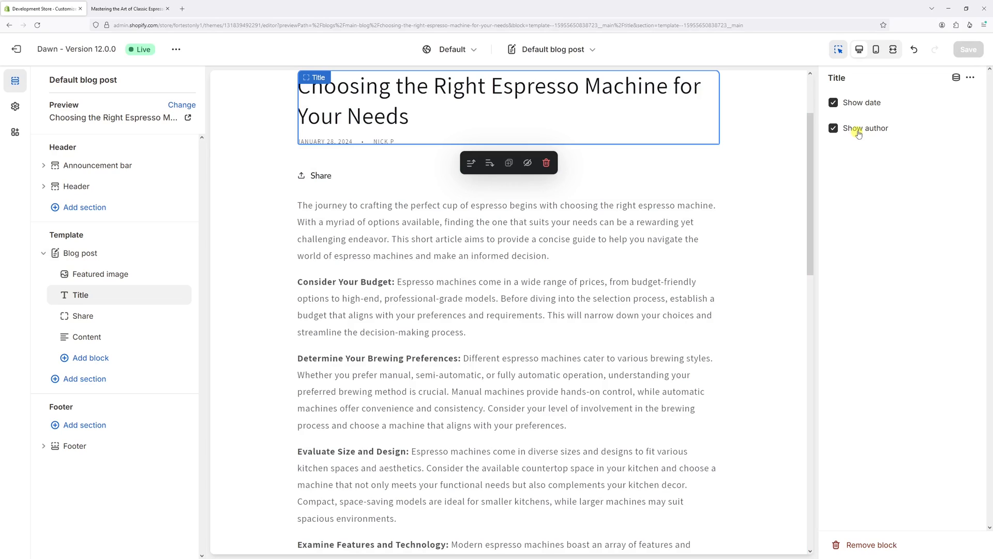
left_click(833, 129)
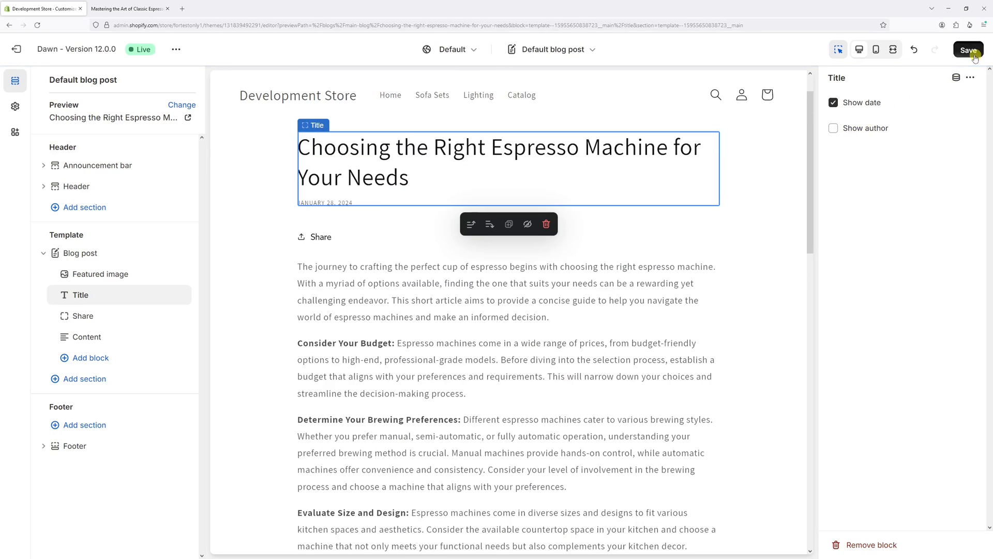
left_click(969, 50)
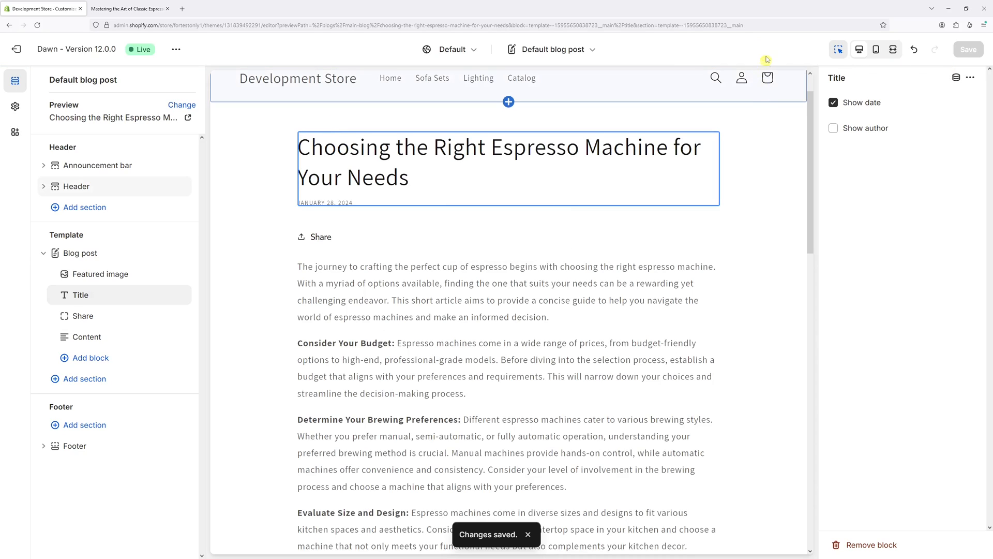
left_click(500, 168)
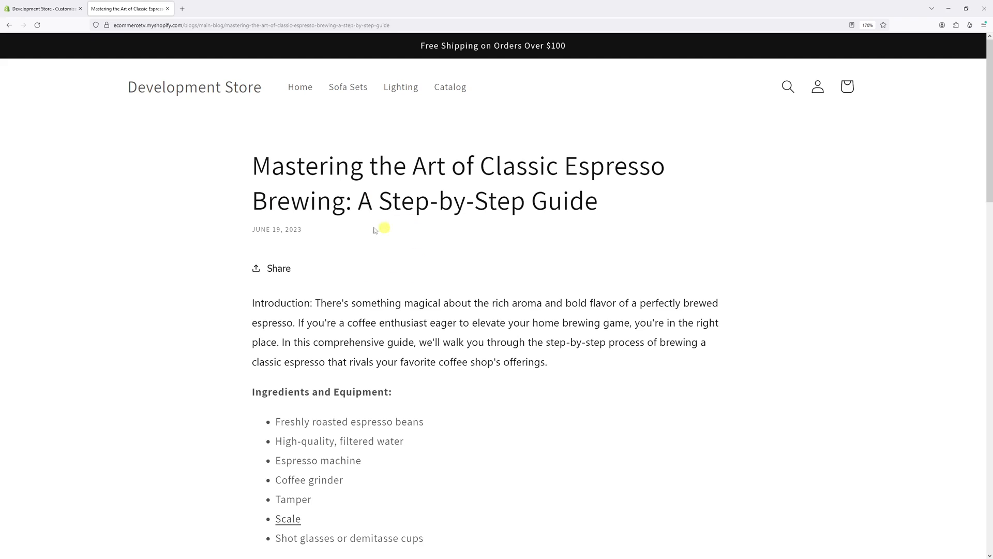
From the reloaded espresso post's footer, follow the Blog link back to the Main Blog listing.
scroll("down", 3)
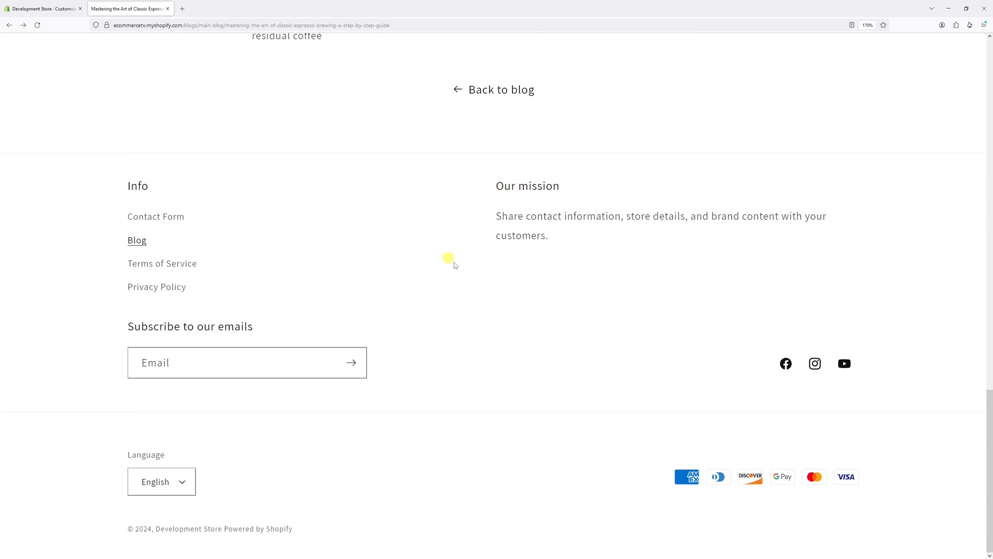
left_click(503, 89)
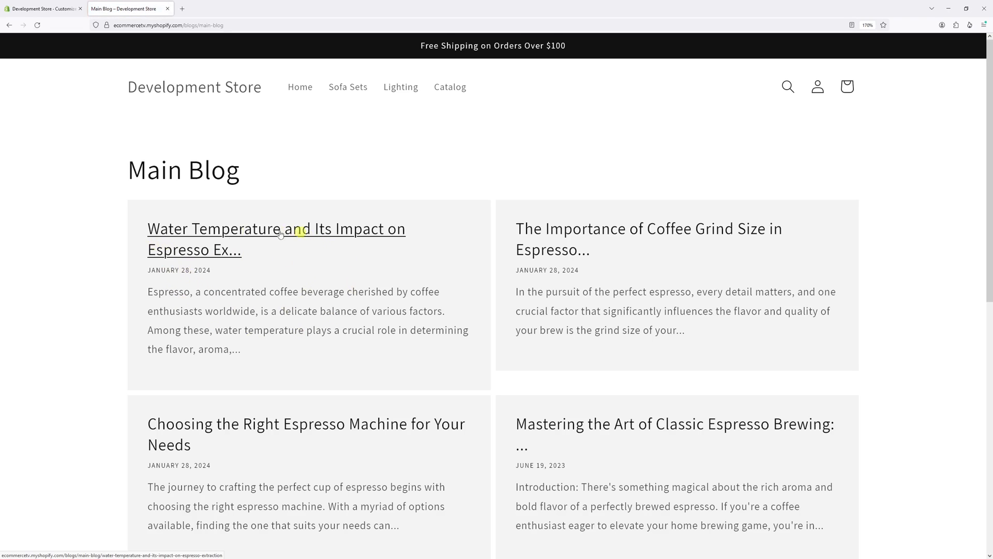
mouse_move(352, 282)
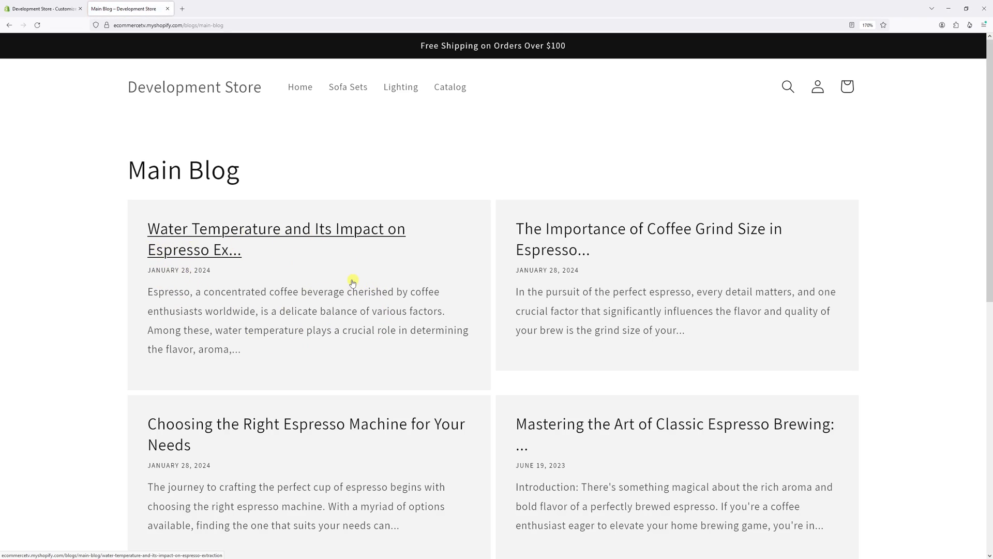